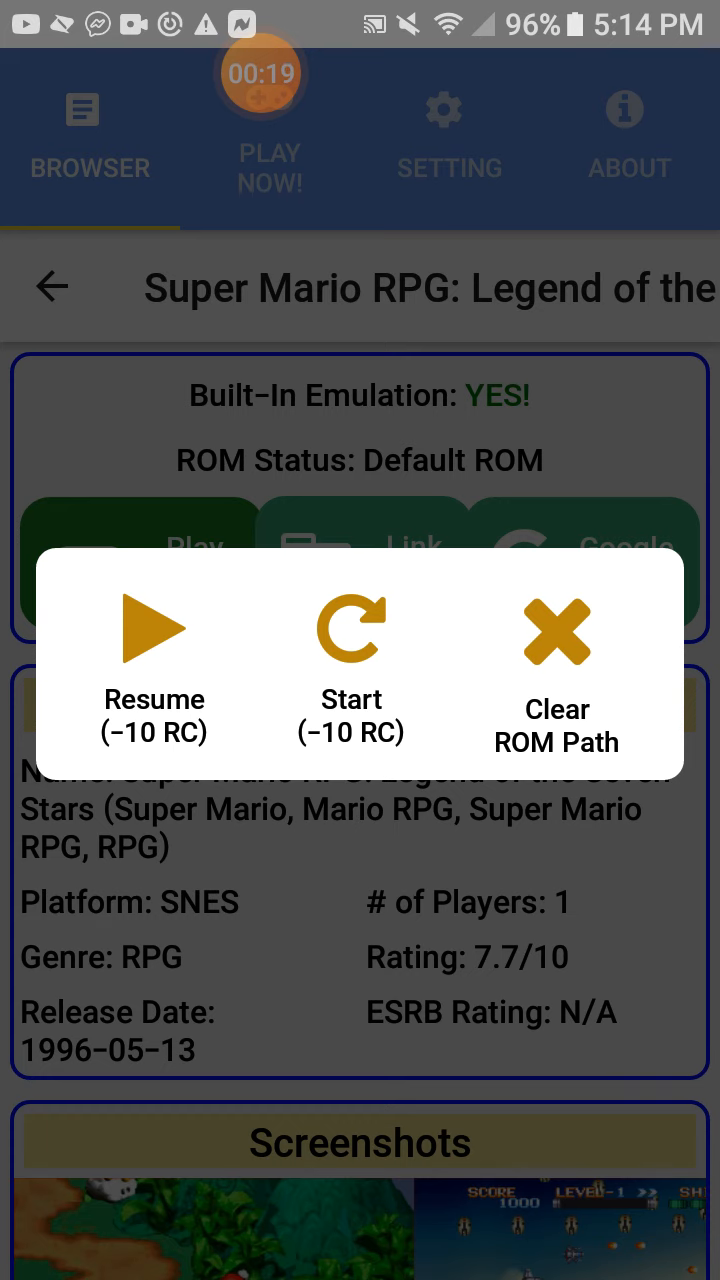
# - Decline restarting and wiping saved progress, then walk Mario up the statue hall to Toadstool
pyautogui.click(350, 650)
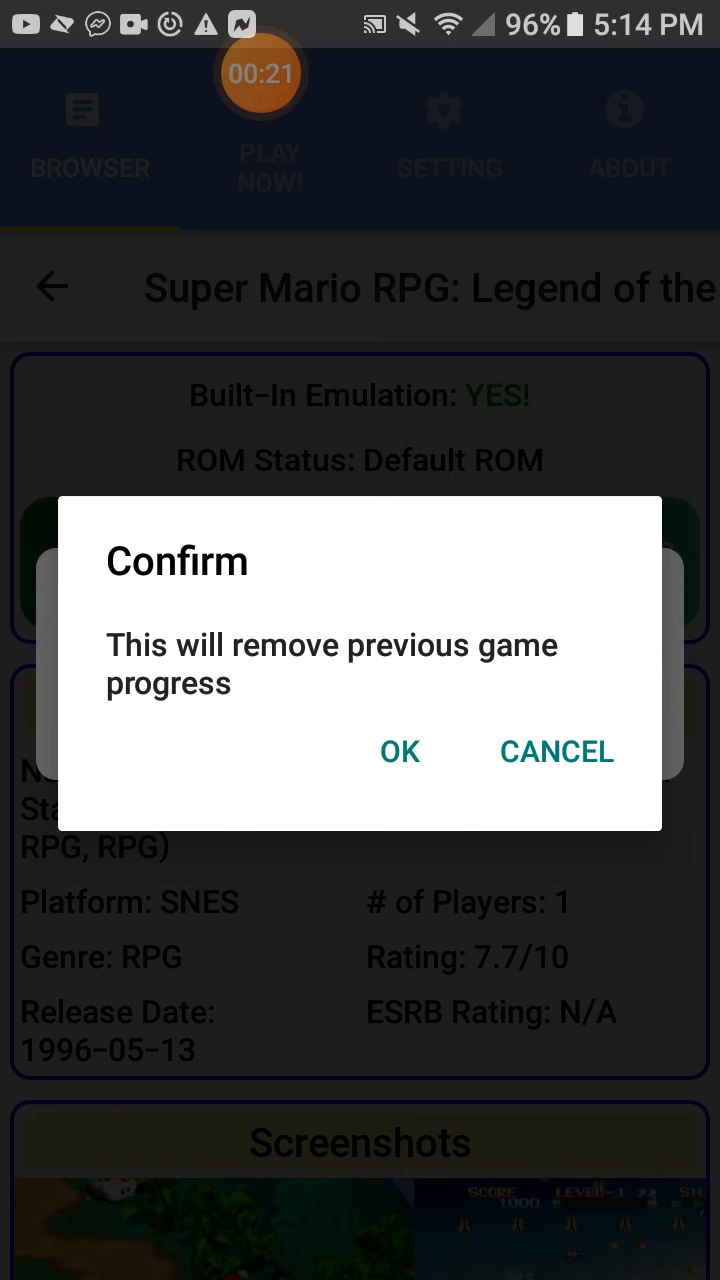
pyautogui.click(399, 751)
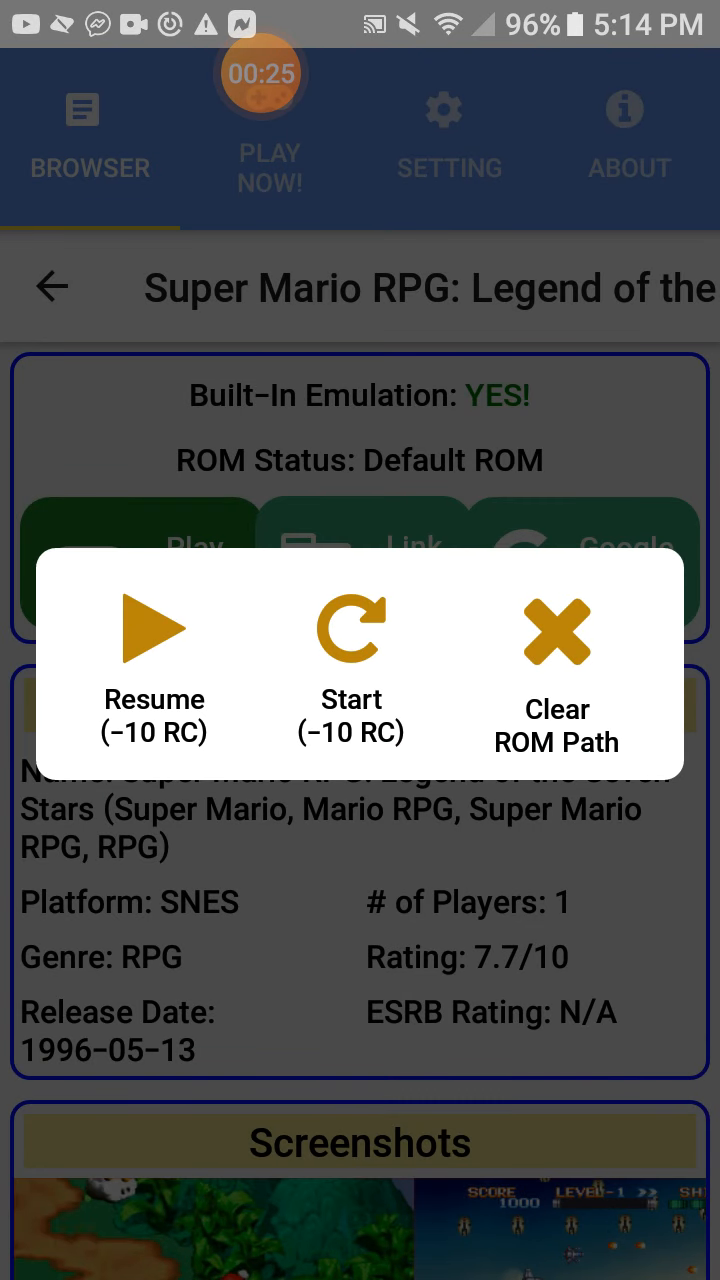
pyautogui.click(350, 630)
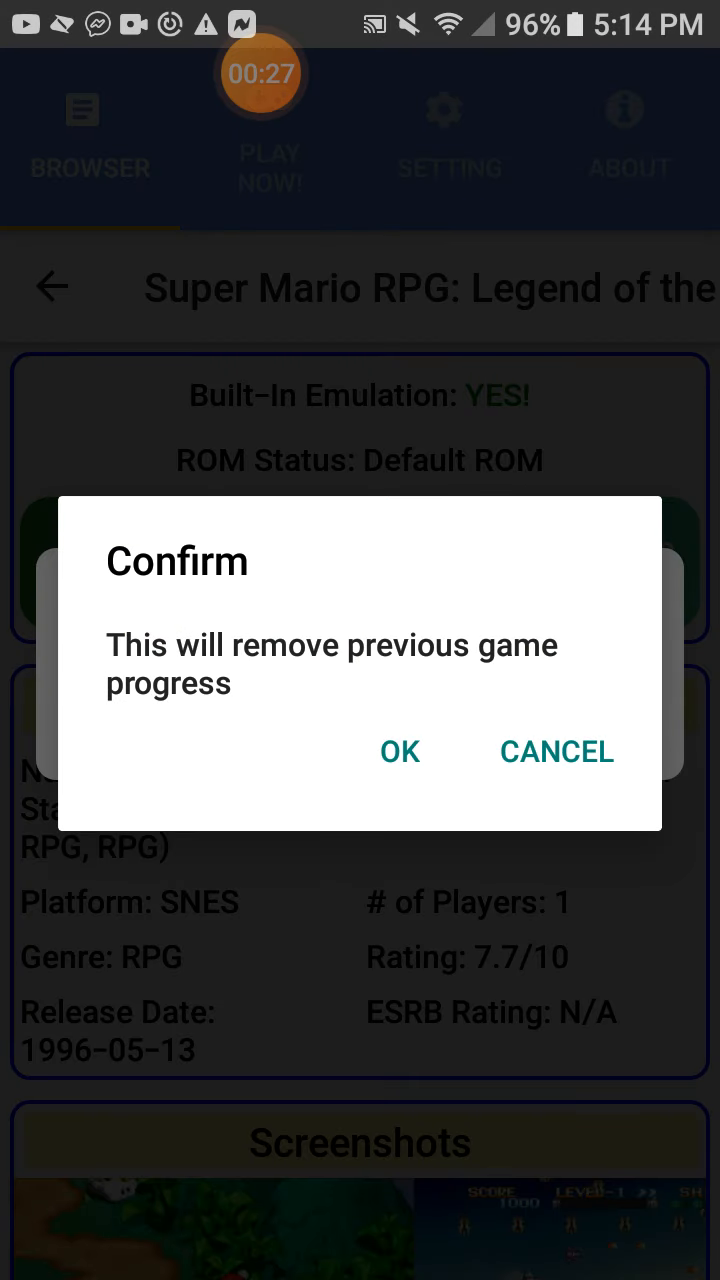
pyautogui.click(399, 751)
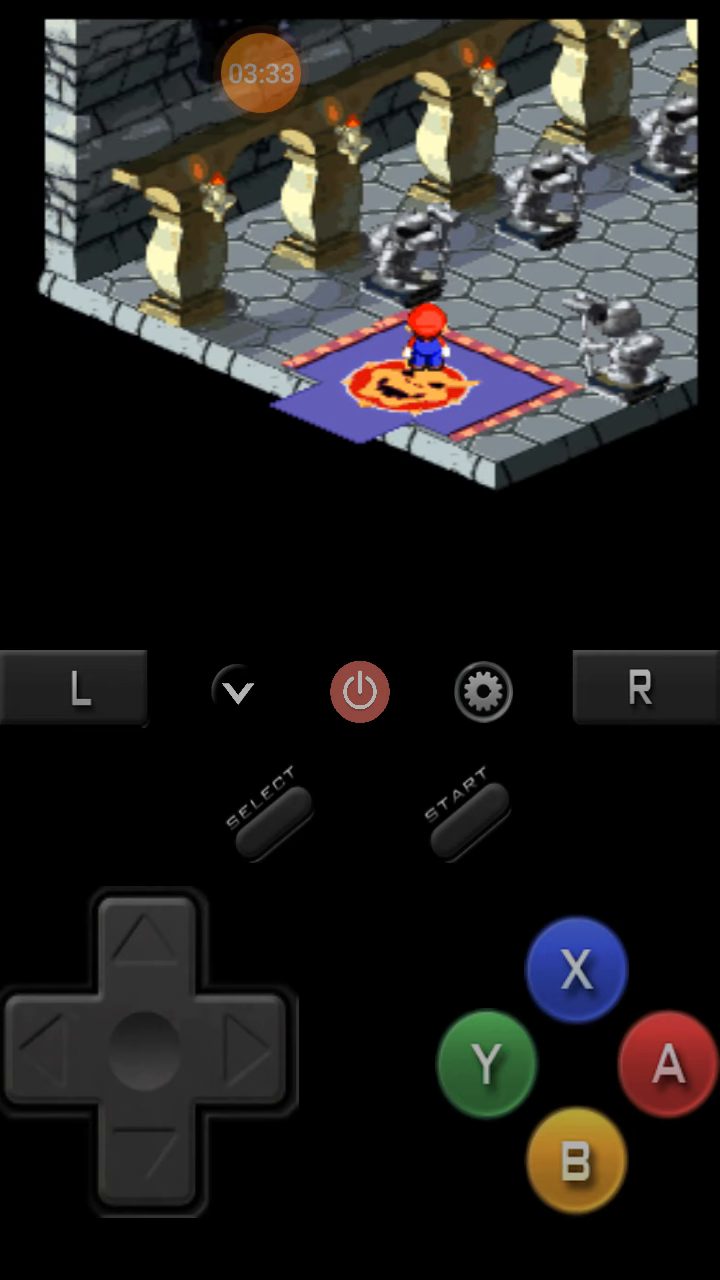
pyautogui.click(150, 955)
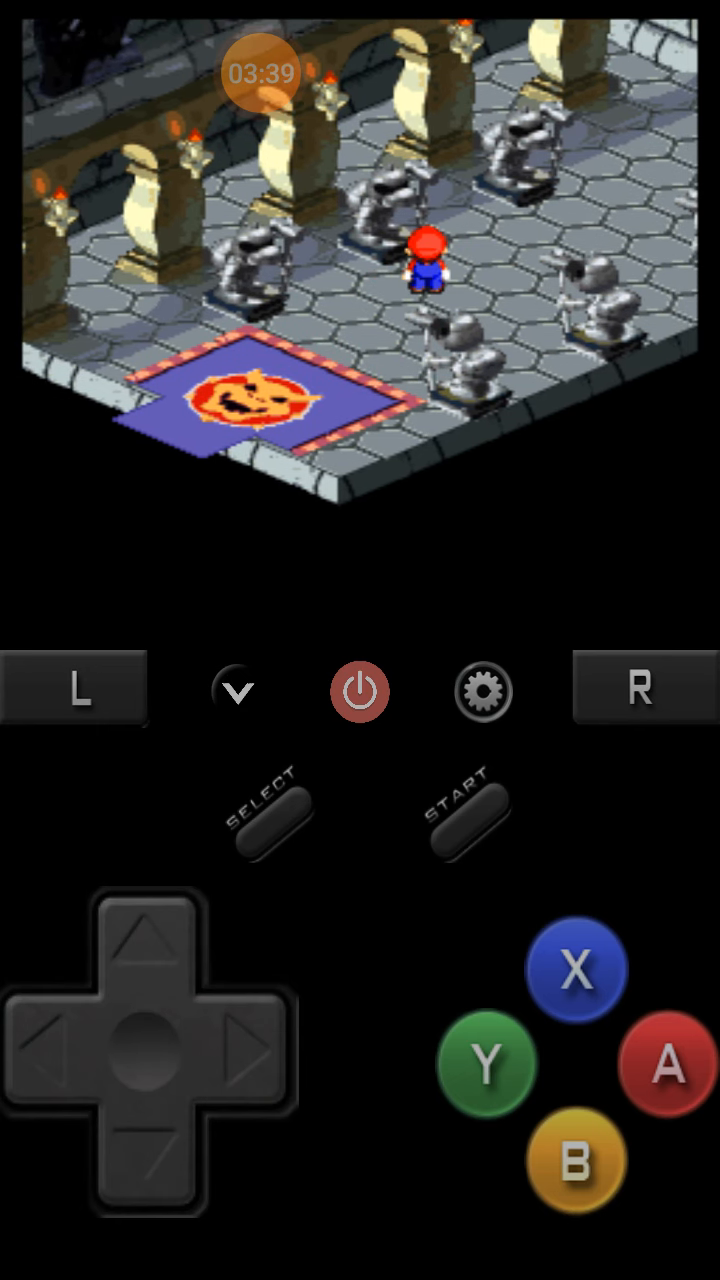
pyautogui.click(150, 955)
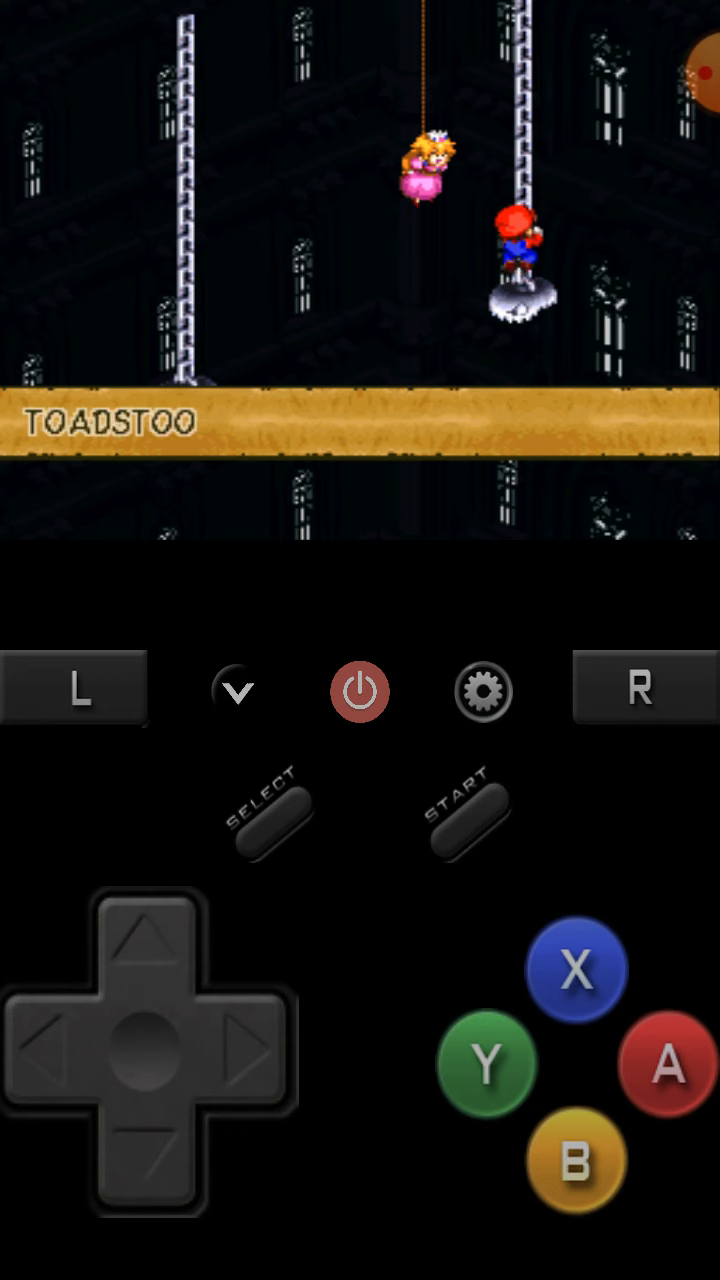
# - Advance two lines of Toadstool's ending-cutscene dialogue with the A button
pyautogui.click(663, 1065)
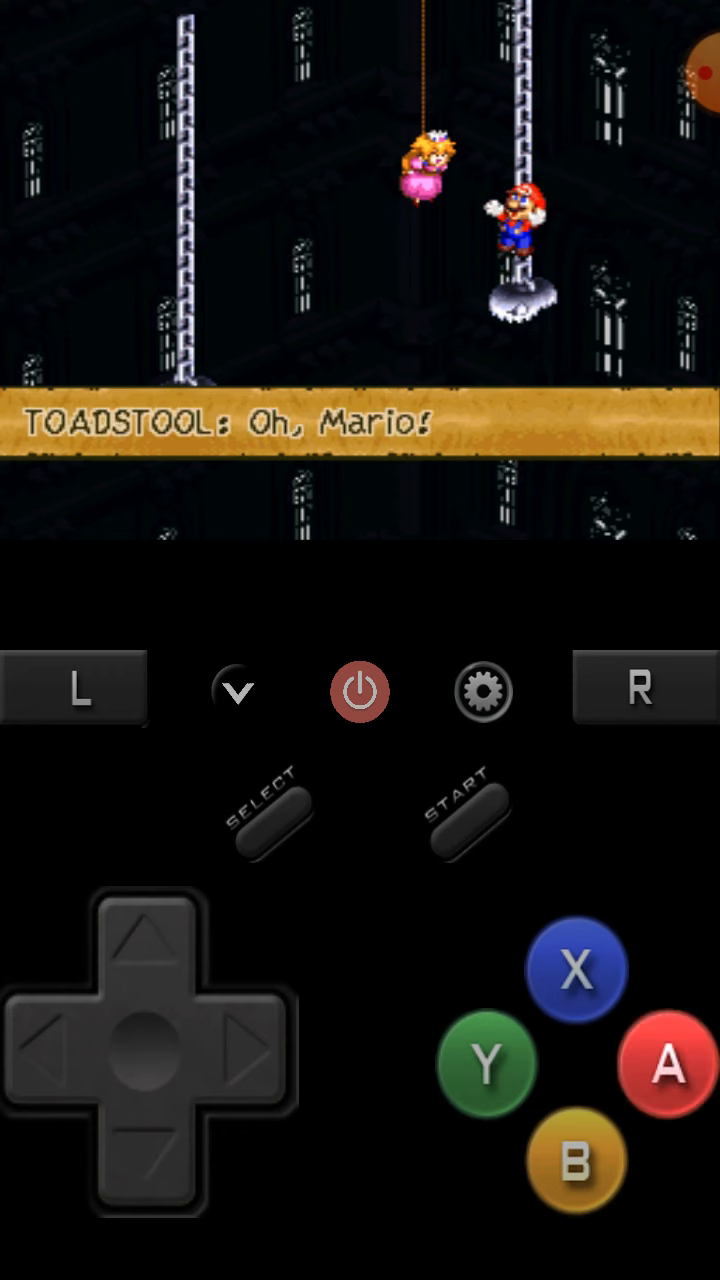
pyautogui.click(663, 1064)
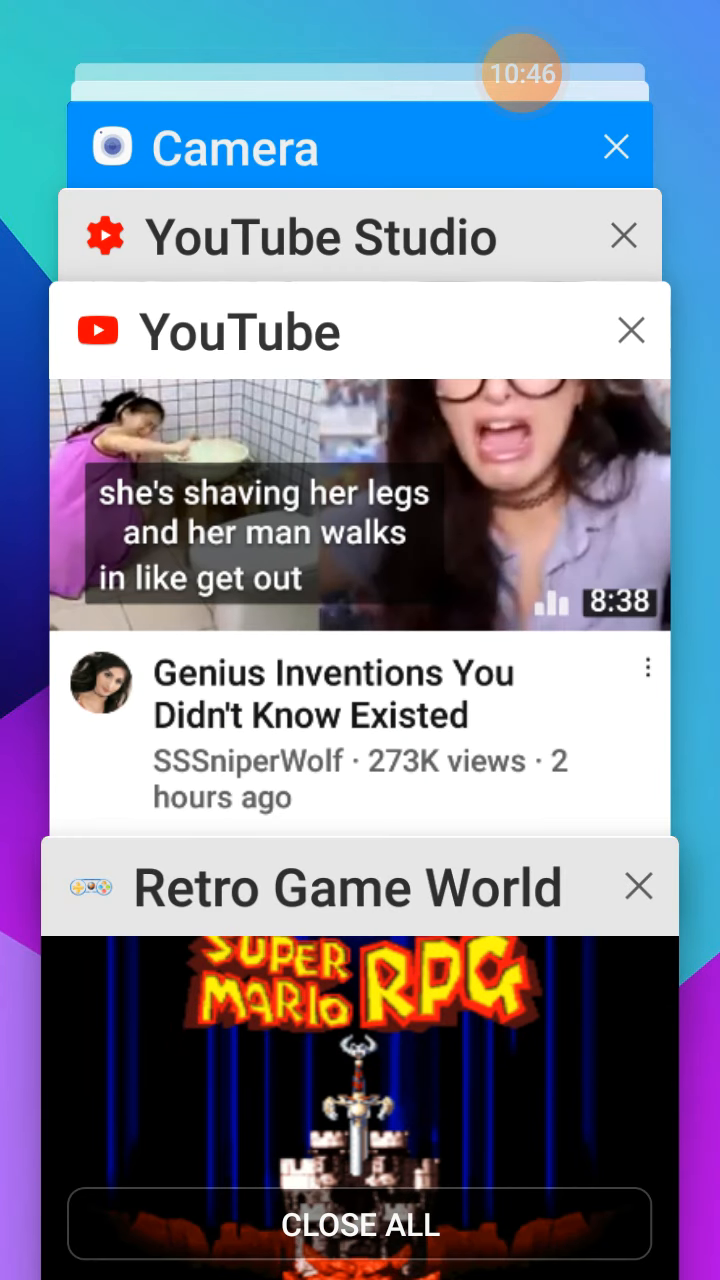
# - Reopen the Retro Game World card from recent apps, back to the Super Mario RPG title screen
pyautogui.click(345, 888)
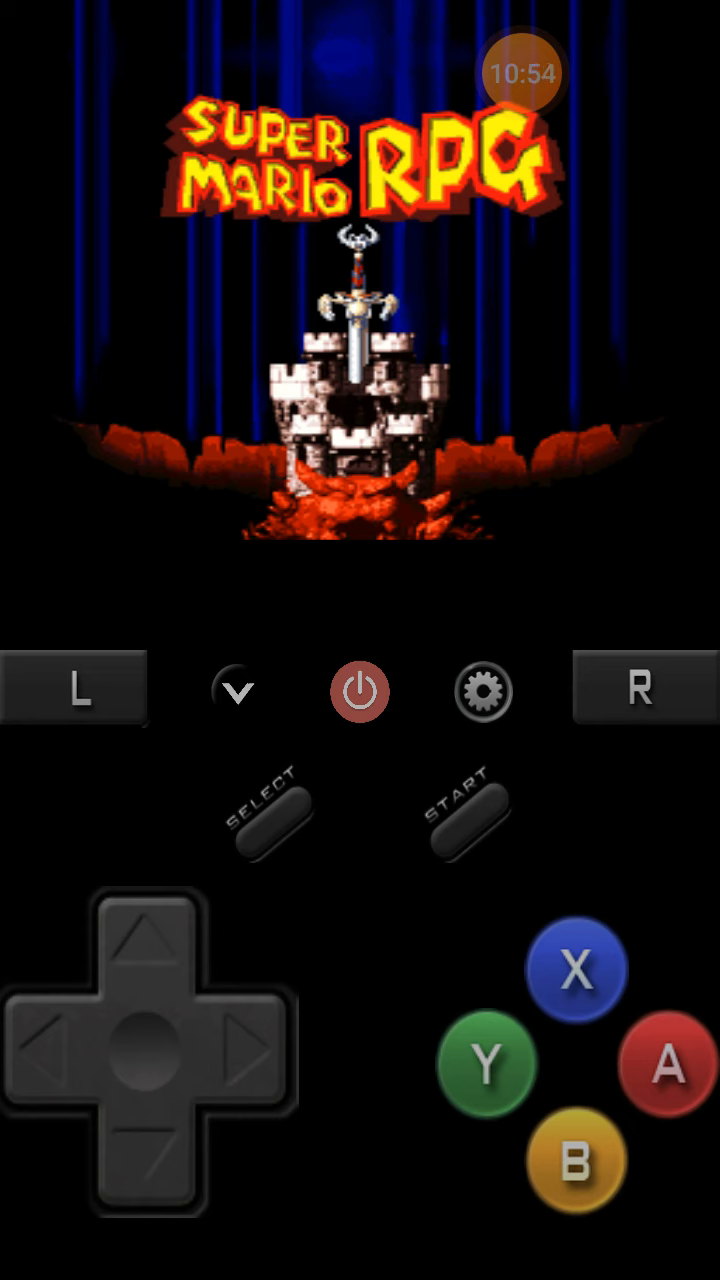
# - Expand the floating screen recorder bubble to show its stop control
pyautogui.click(521, 72)
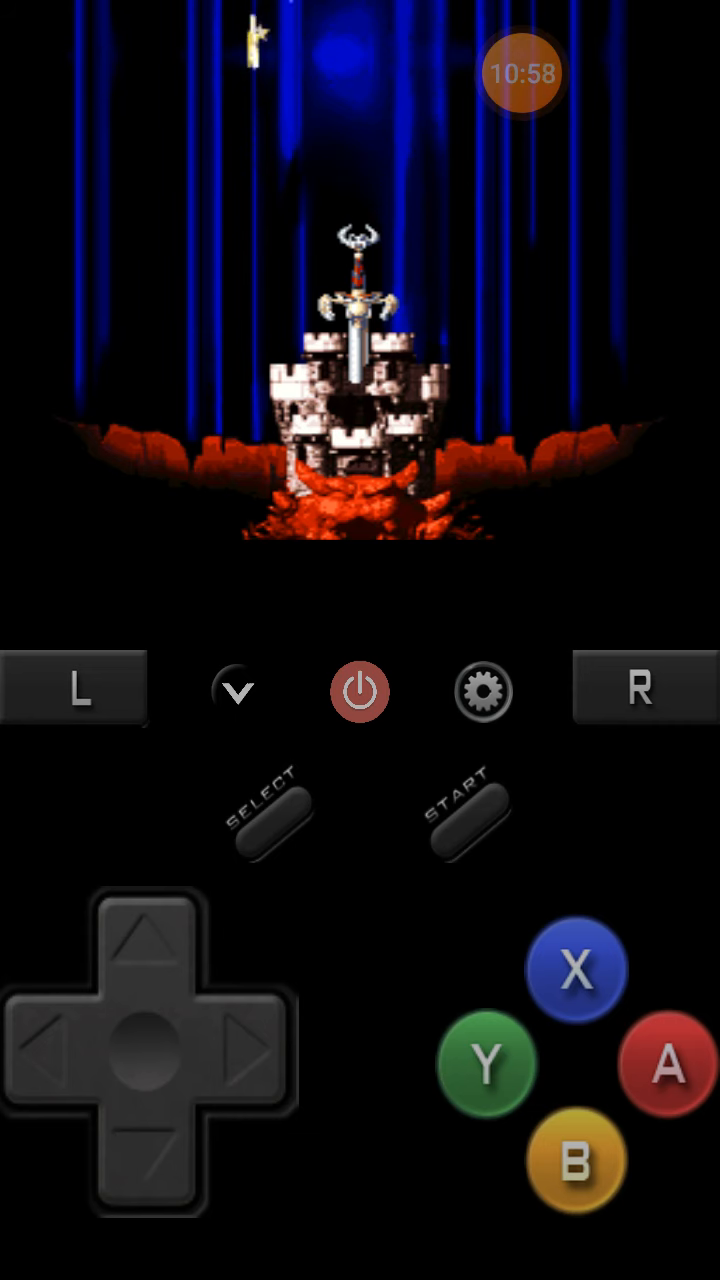
pyautogui.click(521, 72)
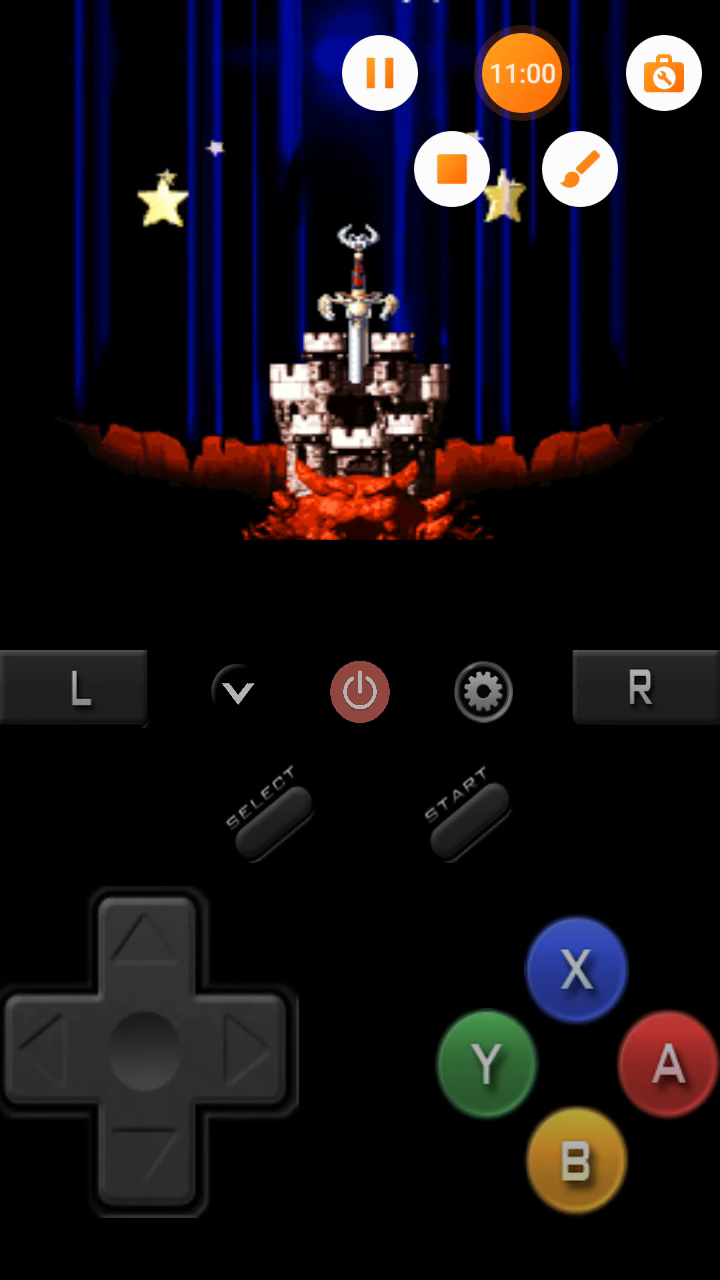